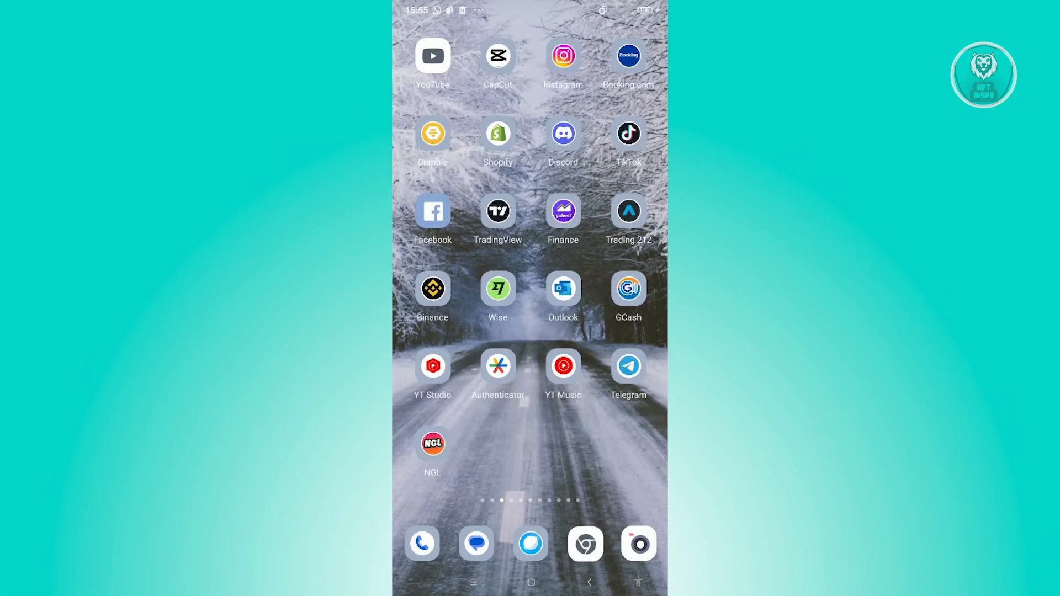
Search 'is instagram down' in Chrome and reach Downdetector's Instagram status result
left_click(584, 543)
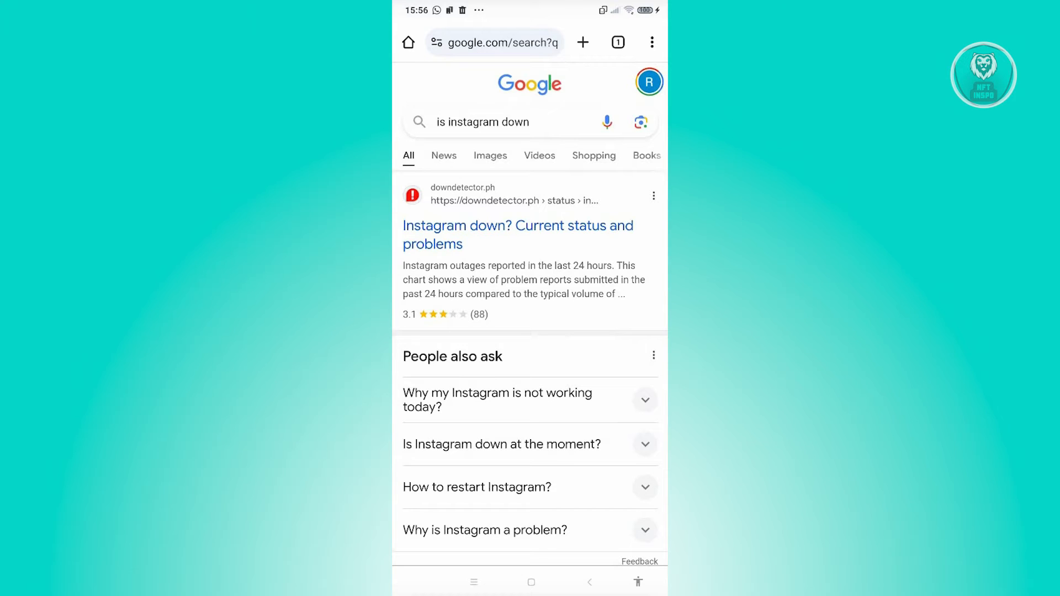
scroll("down", 3)
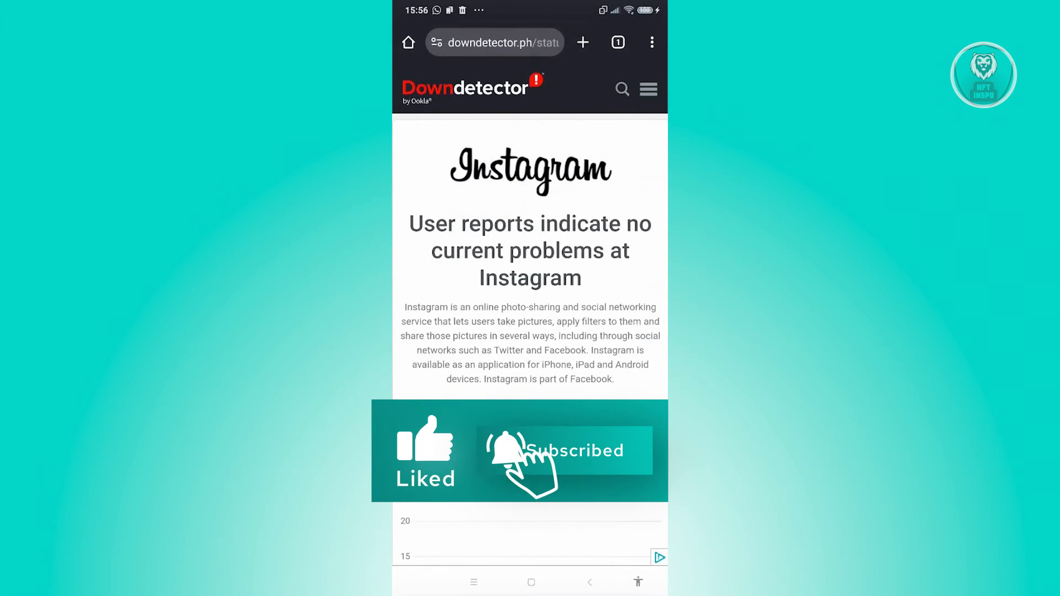
Review the 24-hour Instagram outage chart showing near-zero reports, then go back to the home screen
scroll("down", 3)
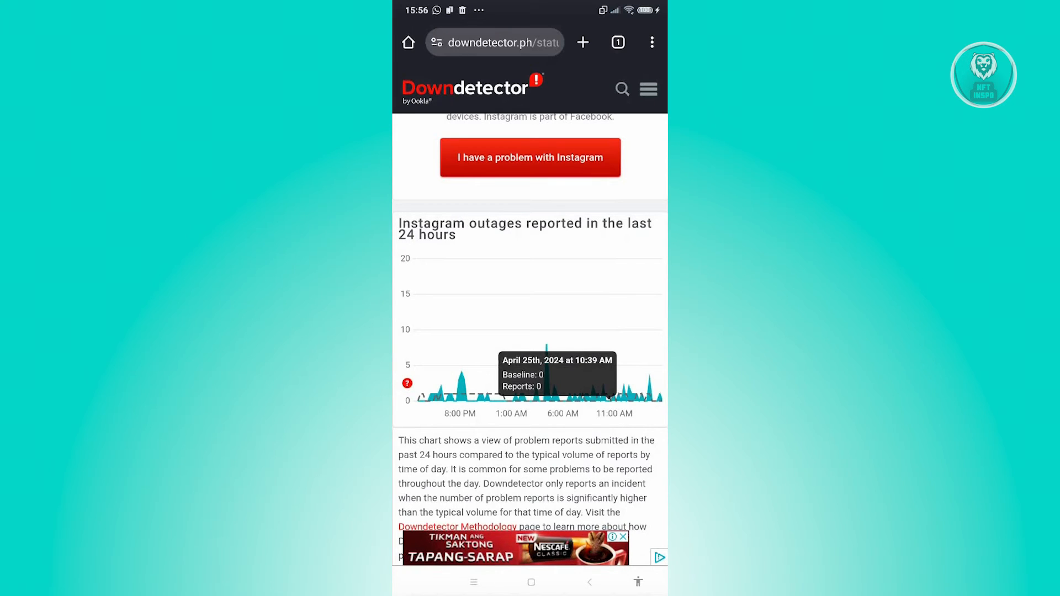
left_click(531, 582)
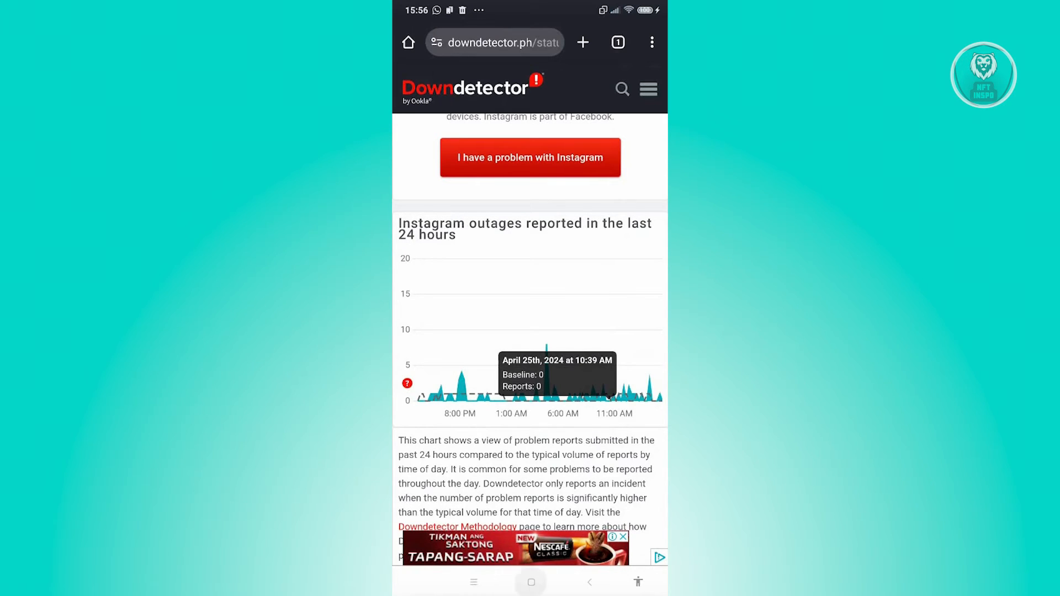
left_click(531, 581)
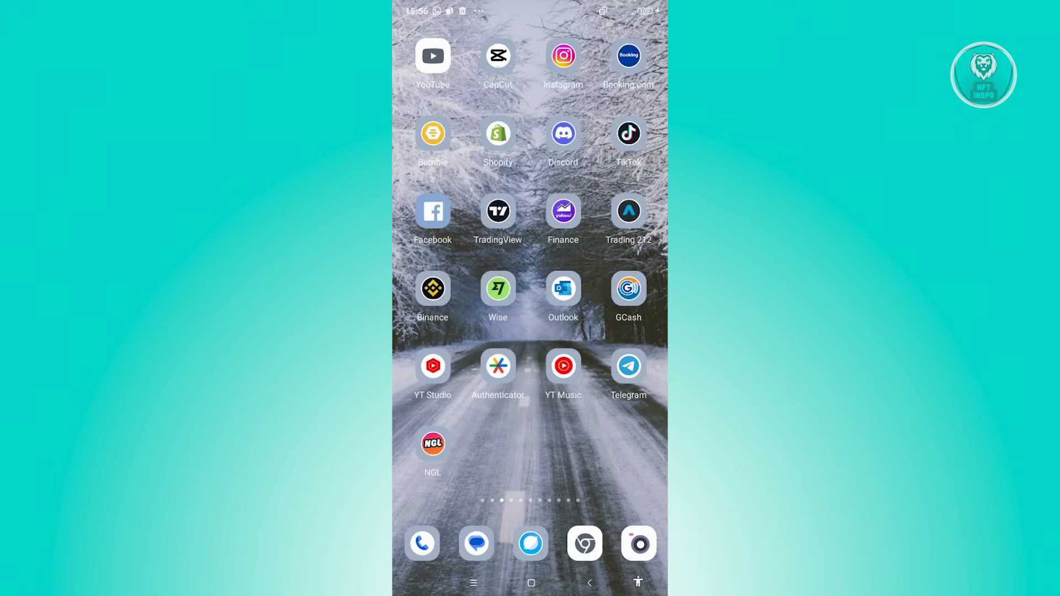
Launch Instagram and reach Settings and activity, scrolled to the app and media section
left_click(562, 55)
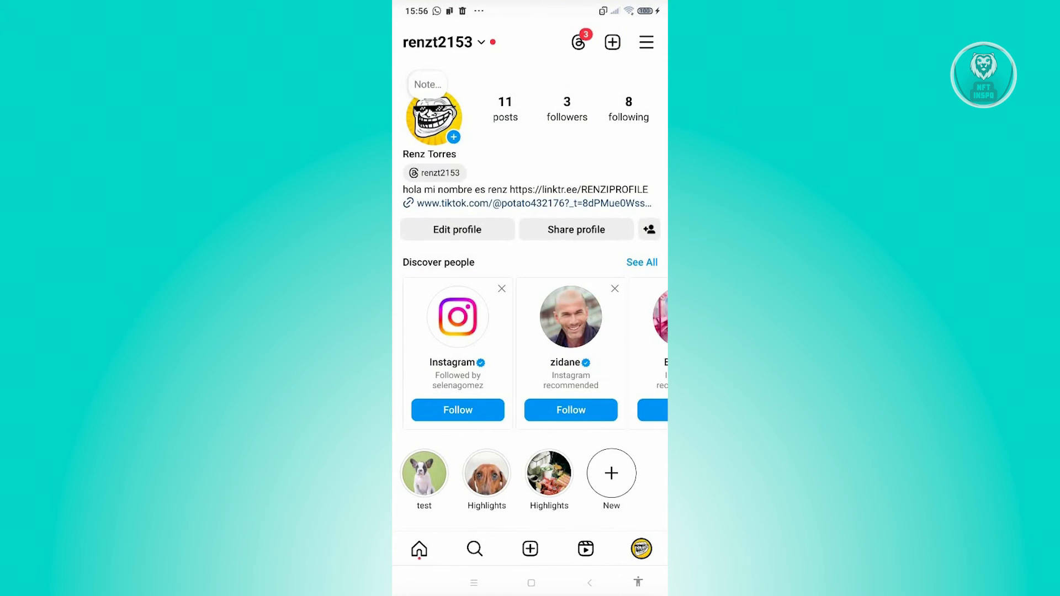
left_click(644, 42)
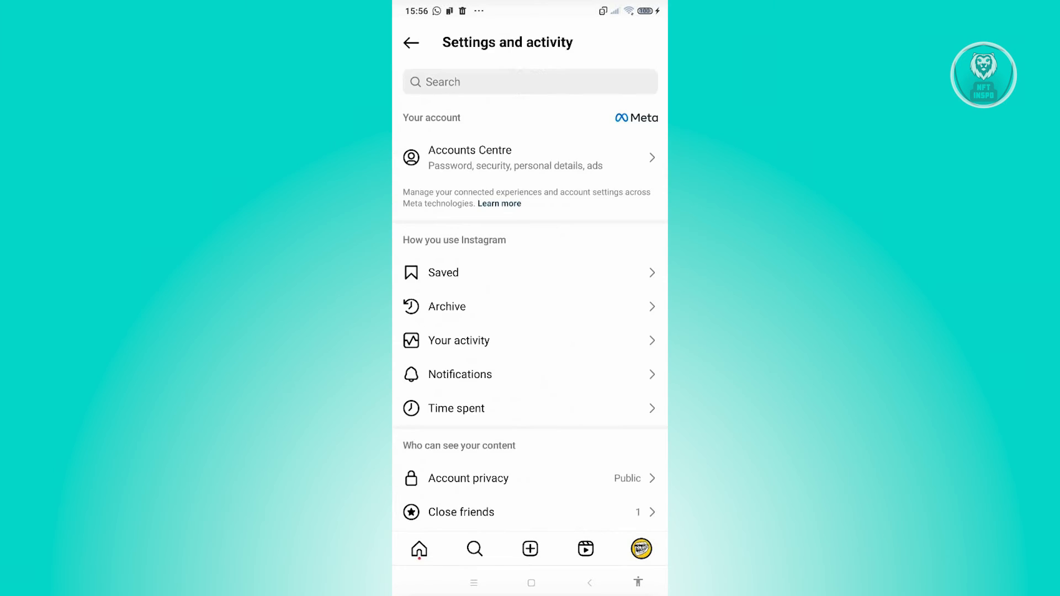
scroll("down", 3)
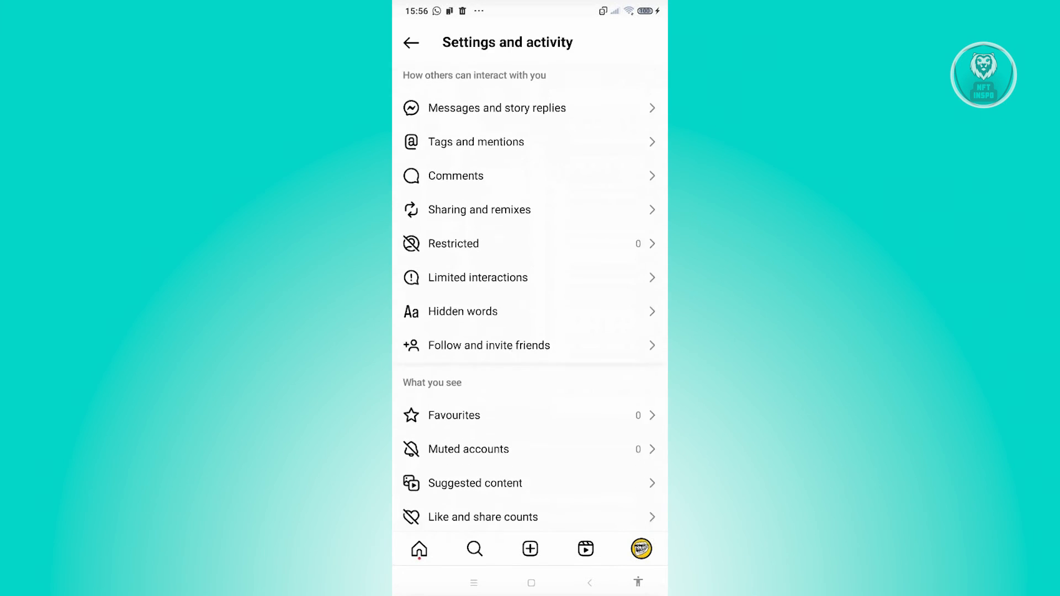
scroll("down", 3)
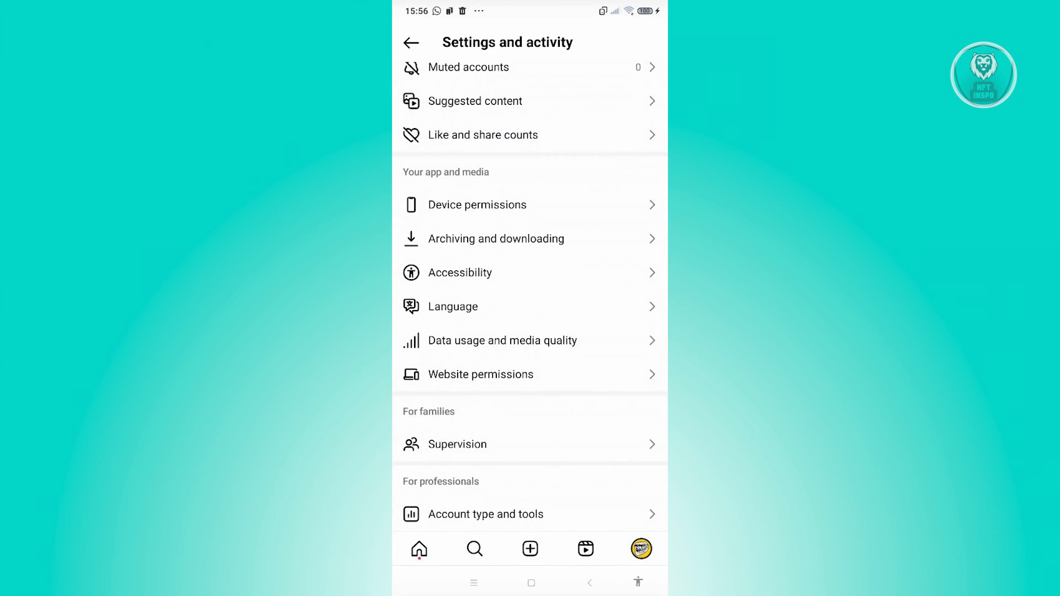
In Data usage and media quality, switch off 'Upload at highest quality', leaving Data Saver off
left_click(501, 340)
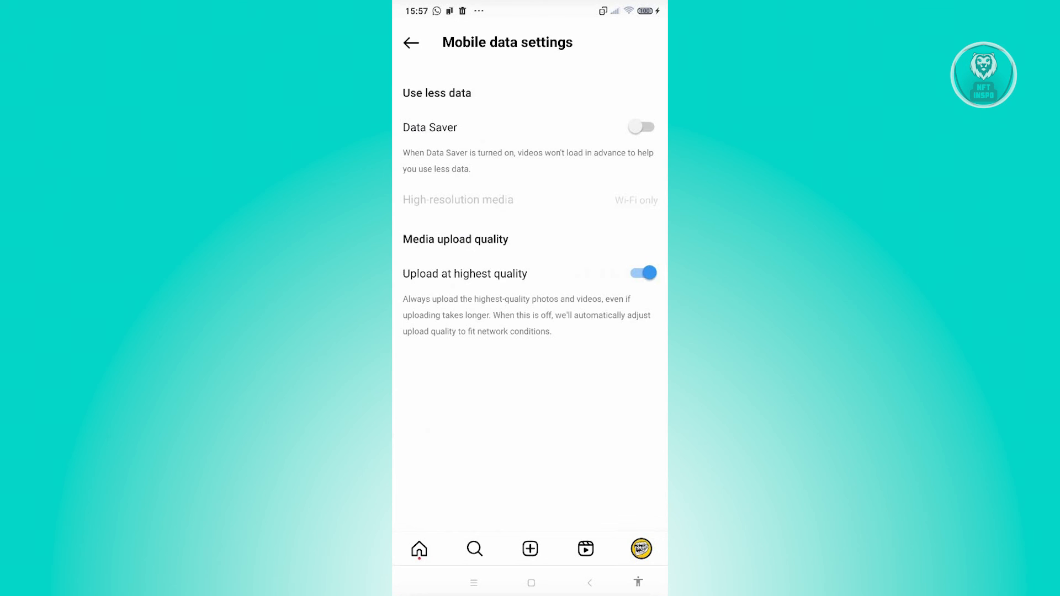
left_click(640, 273)
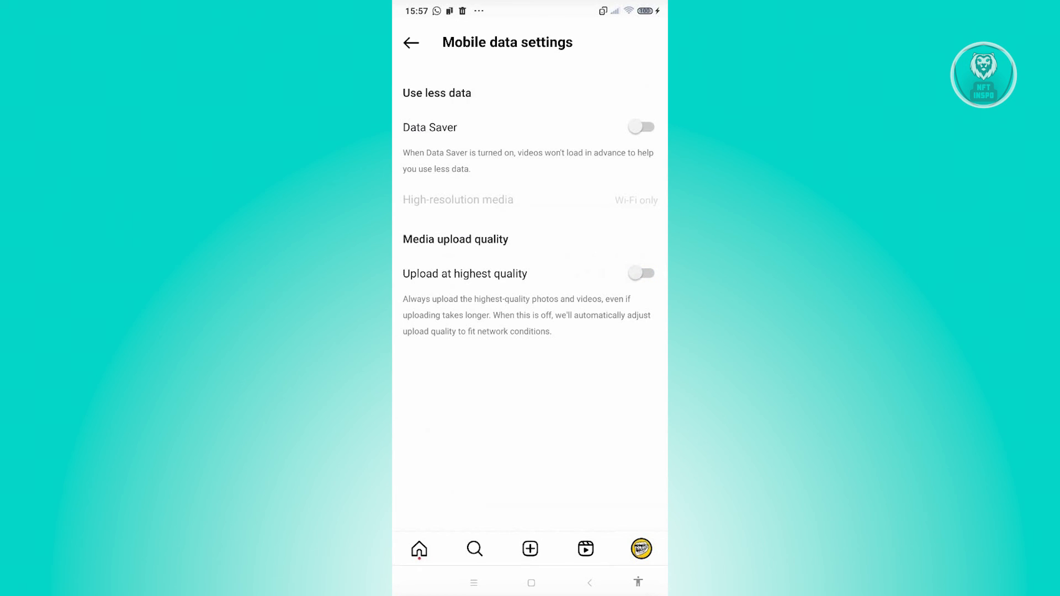